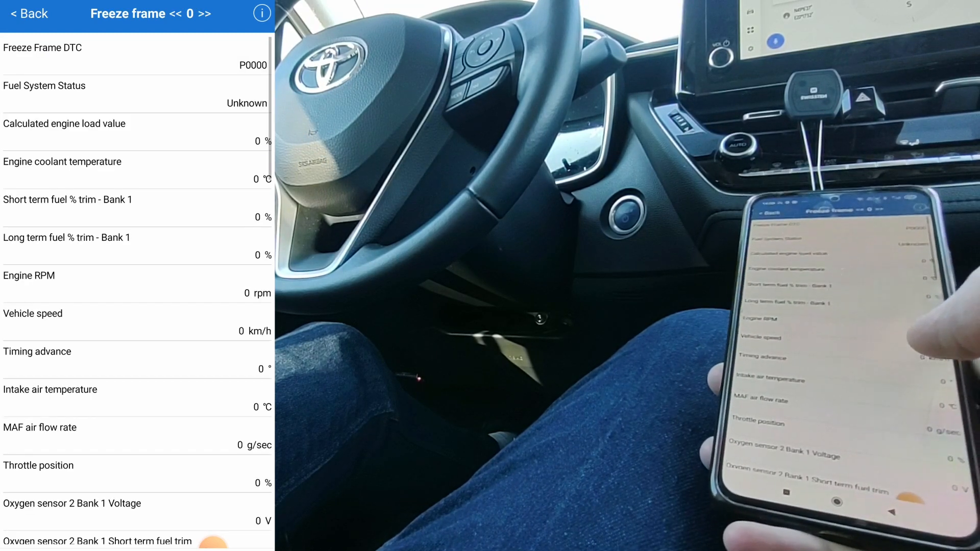
Scroll through the current results, then go back and open Noncontinuous Monitors.
{"action": "scroll", "scroll_direction": "down", "scroll_amount": 3}
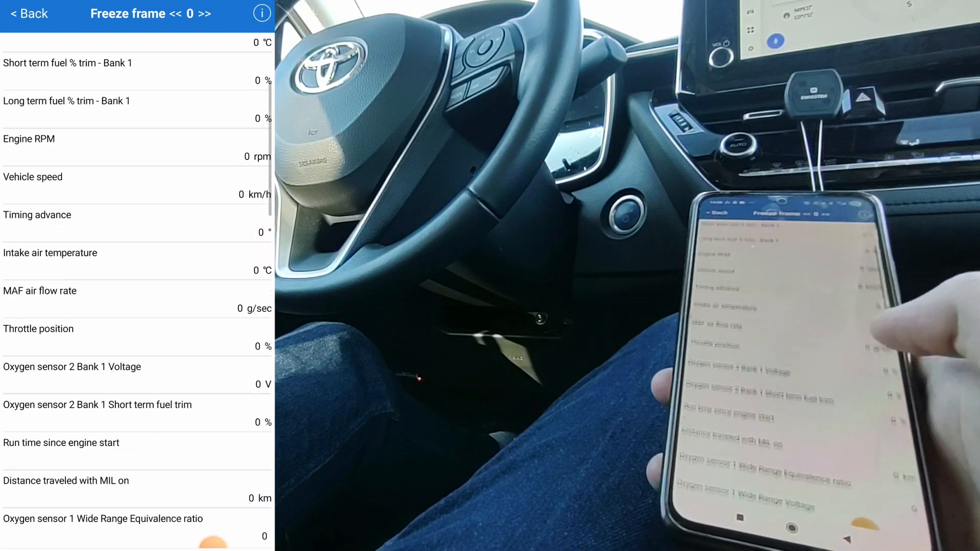
{"action": "scroll", "scroll_direction": "down", "scroll_amount": 3}
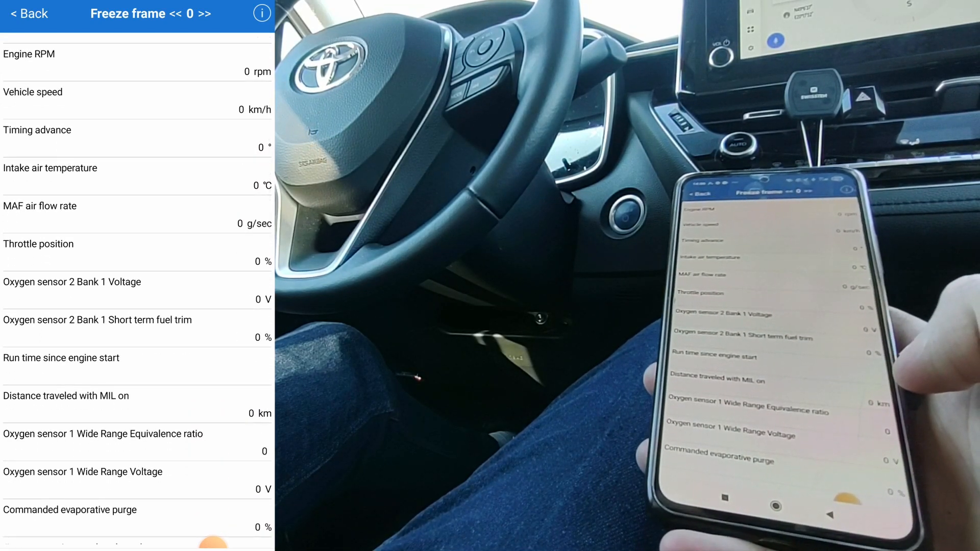
{"action": "scroll", "scroll_direction": "down", "scroll_amount": 3}
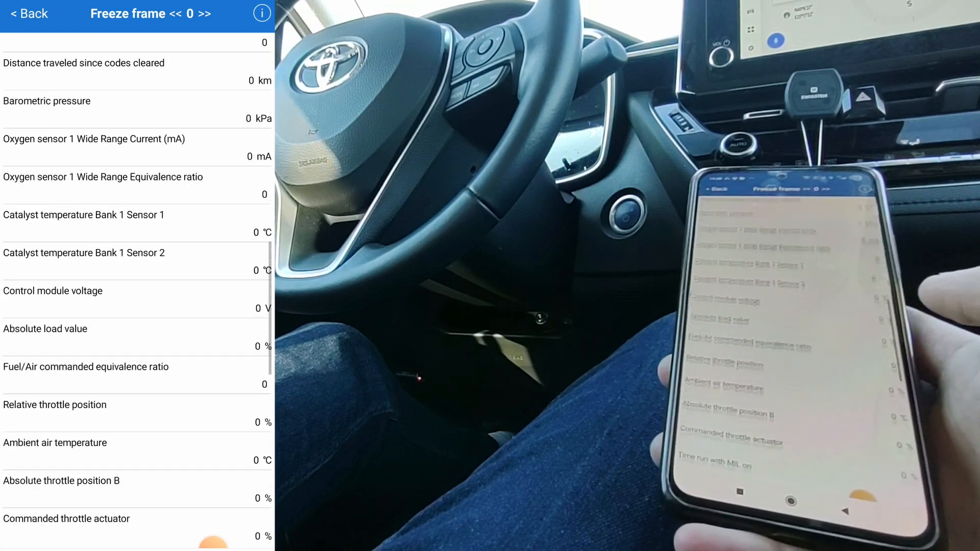
{"action": "scroll", "scroll_direction": "down", "scroll_amount": 3}
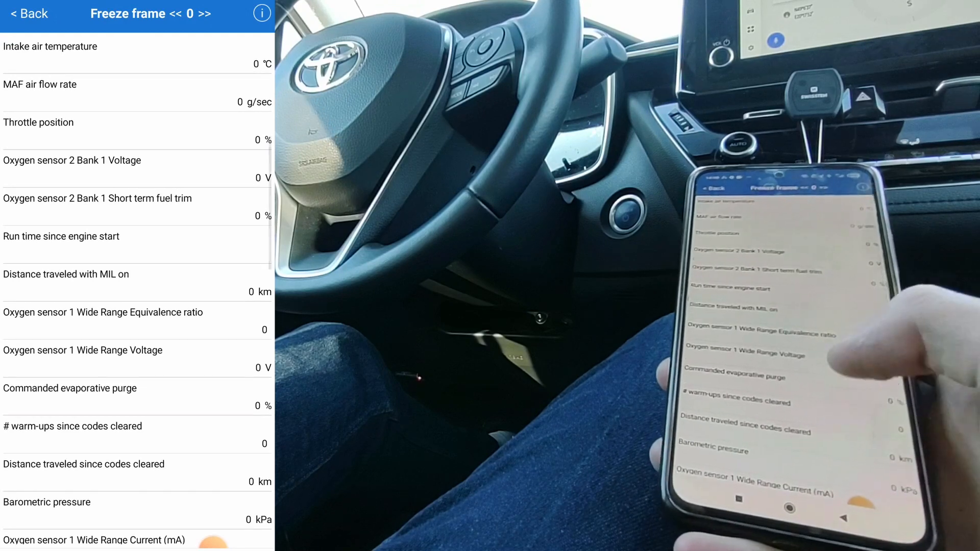
{"action": "scroll", "scroll_direction": "up", "scroll_amount": 3}
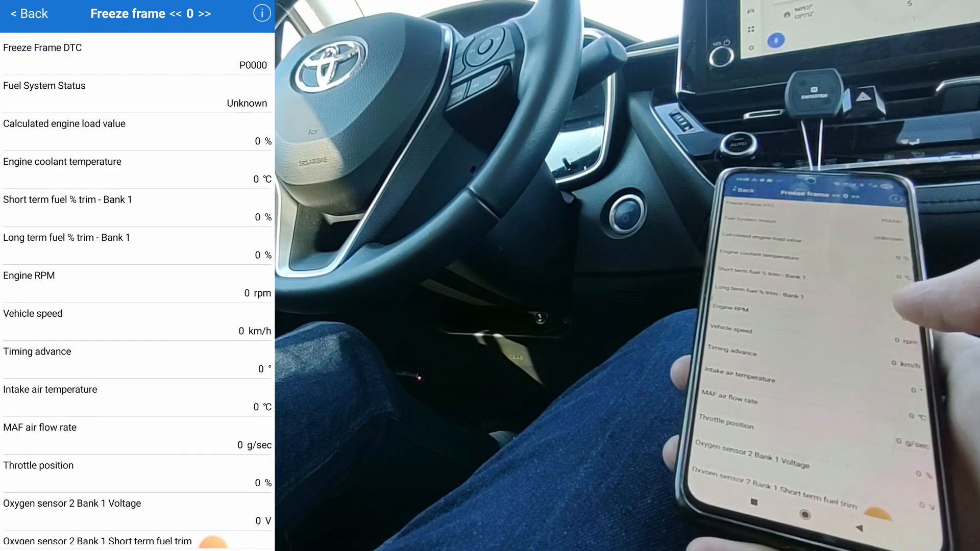
{"action": "left_click", "coordinate": [27, 14]}
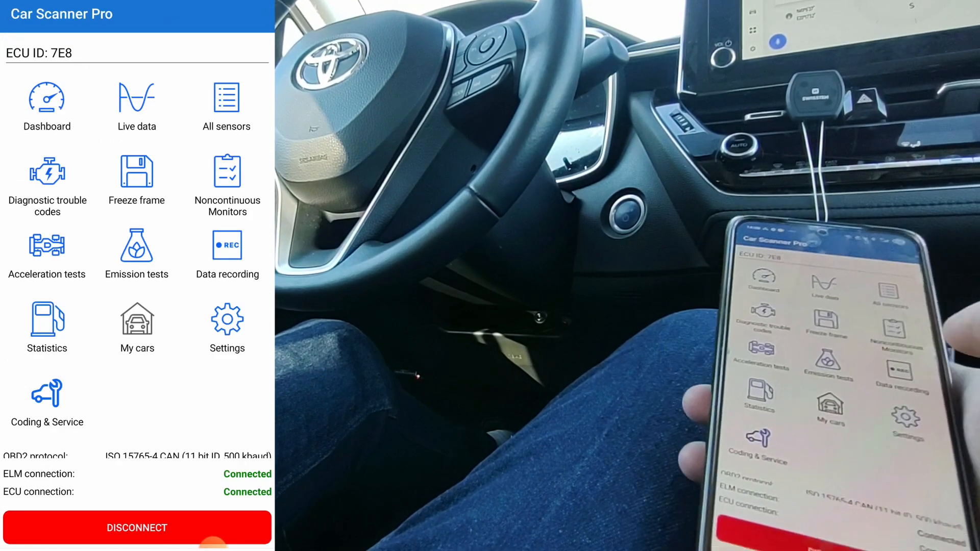
{"action": "left_click", "coordinate": [226, 180]}
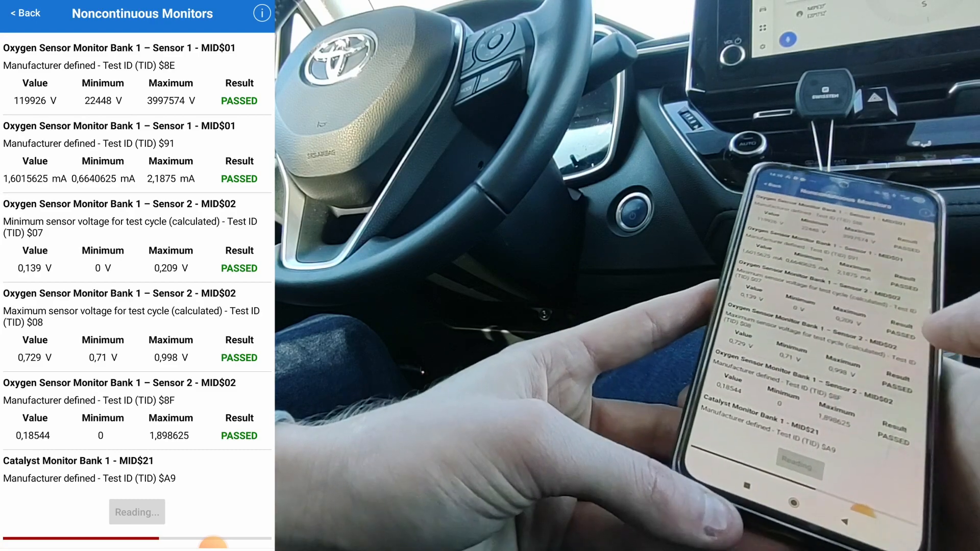
View trip statistics (22.68 L/100km over 0.07 km), then return to the main menu.
{"action": "left_click", "coordinate": [25, 14]}
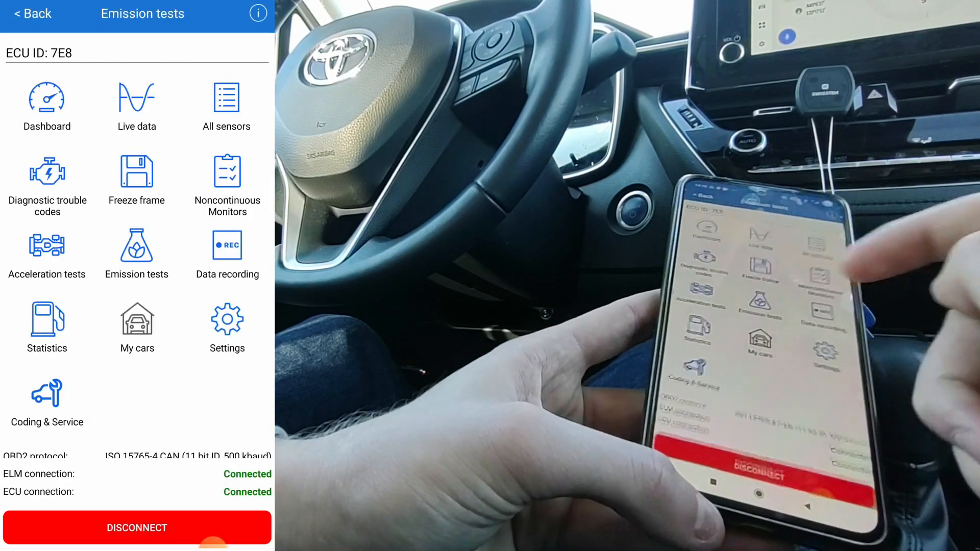
{"action": "left_click", "coordinate": [137, 250]}
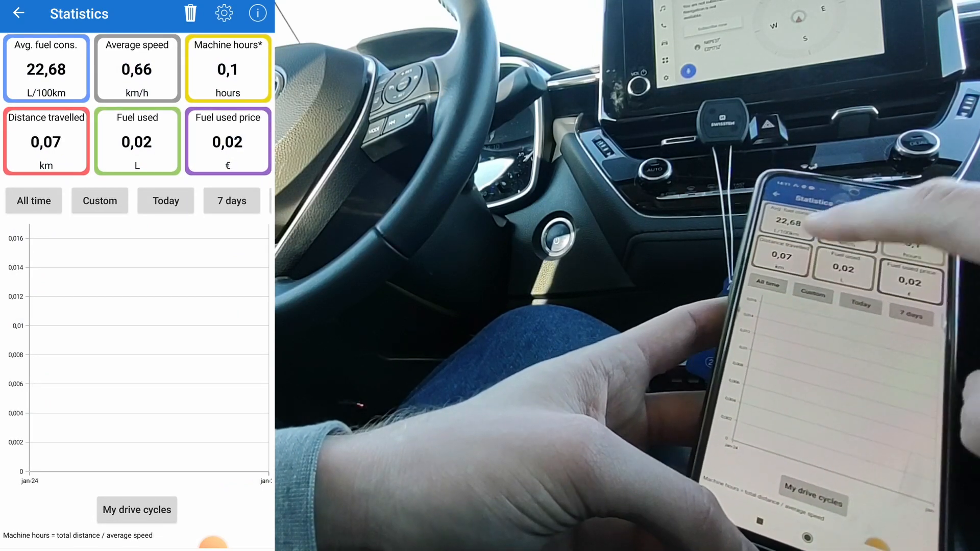
{"action": "left_click", "coordinate": [17, 13]}
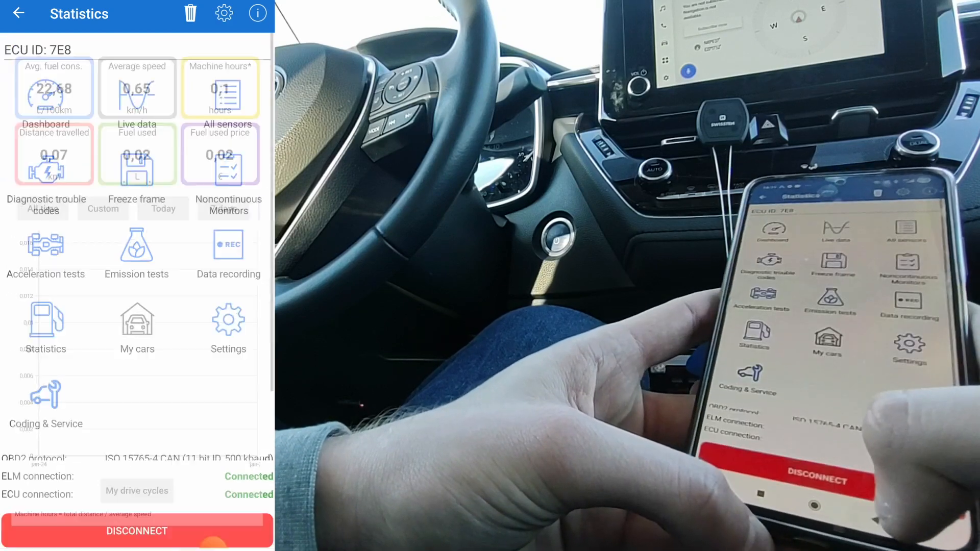
{"action": "left_click", "coordinate": [17, 13]}
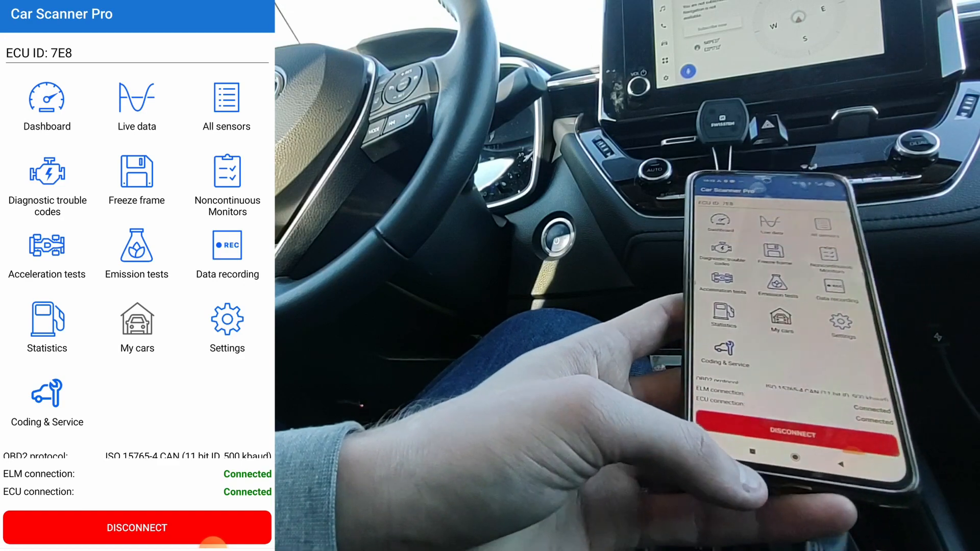
Open Coding & Service and accept the 'Yes, I agree!' risk warning.
{"action": "left_click", "coordinate": [47, 400]}
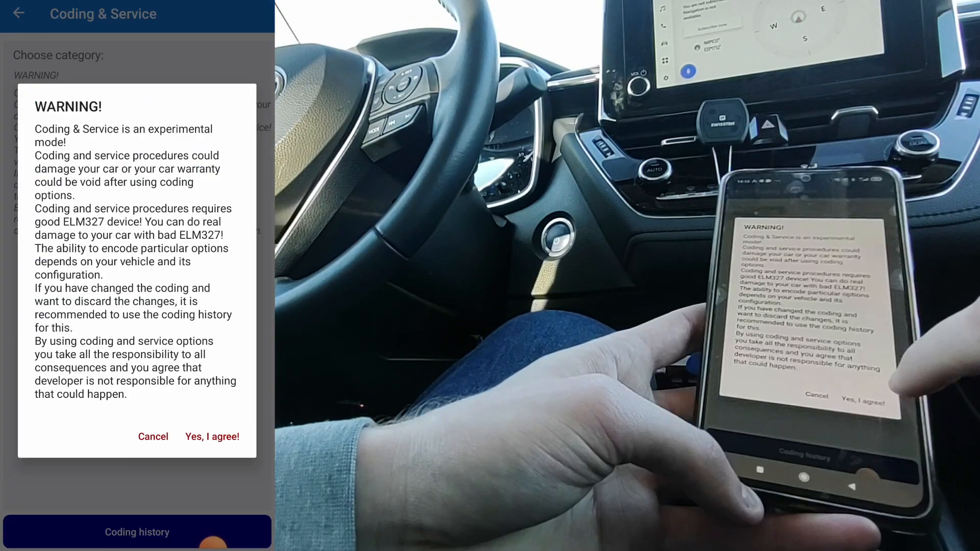
{"action": "left_click", "coordinate": [212, 436]}
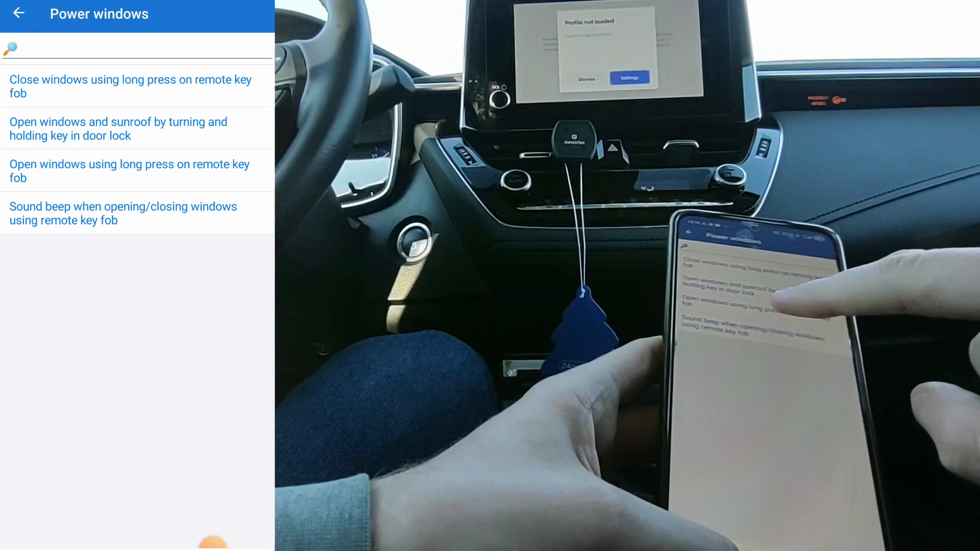
Set 'Open windows using long press on remote key fob' to Active and confirm.
{"action": "left_click", "coordinate": [129, 170]}
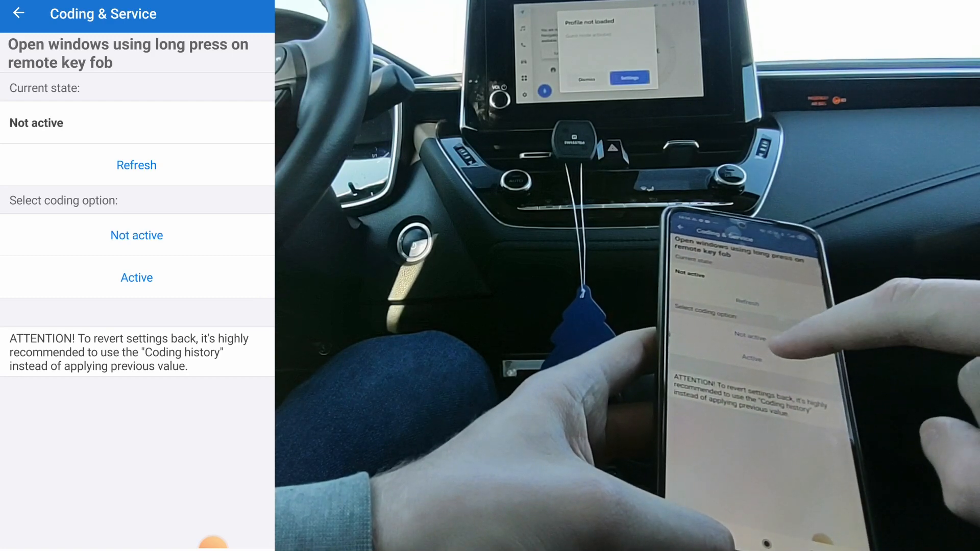
{"action": "left_click", "coordinate": [136, 278]}
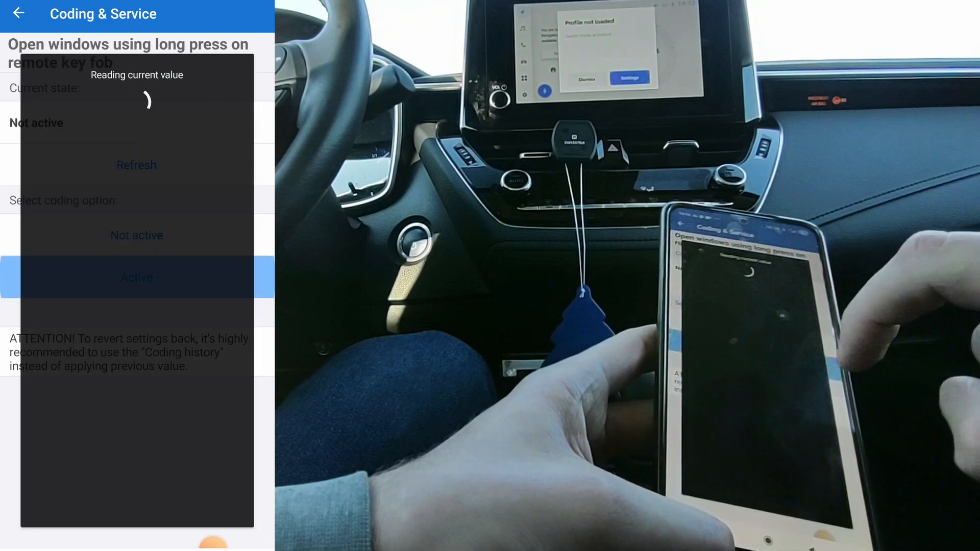
{"action": "left_click", "coordinate": [136, 278]}
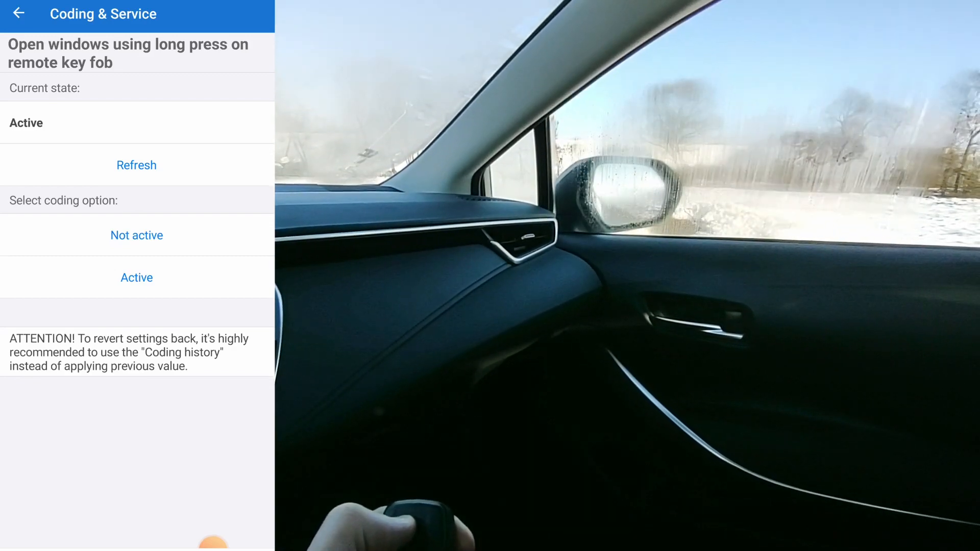
Back out of Power windows and Coding & Service to the main menu.
{"action": "left_click", "coordinate": [17, 14]}
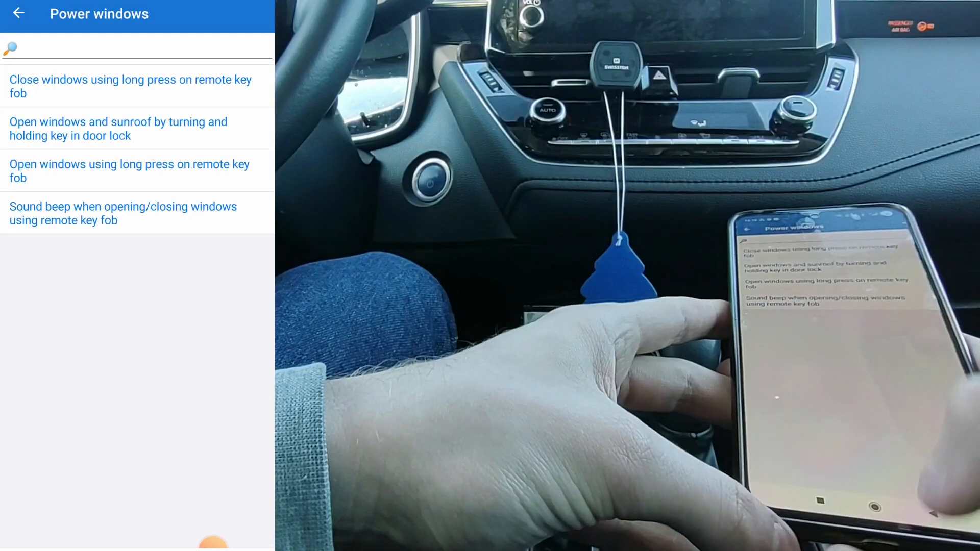
{"action": "left_click", "coordinate": [19, 14]}
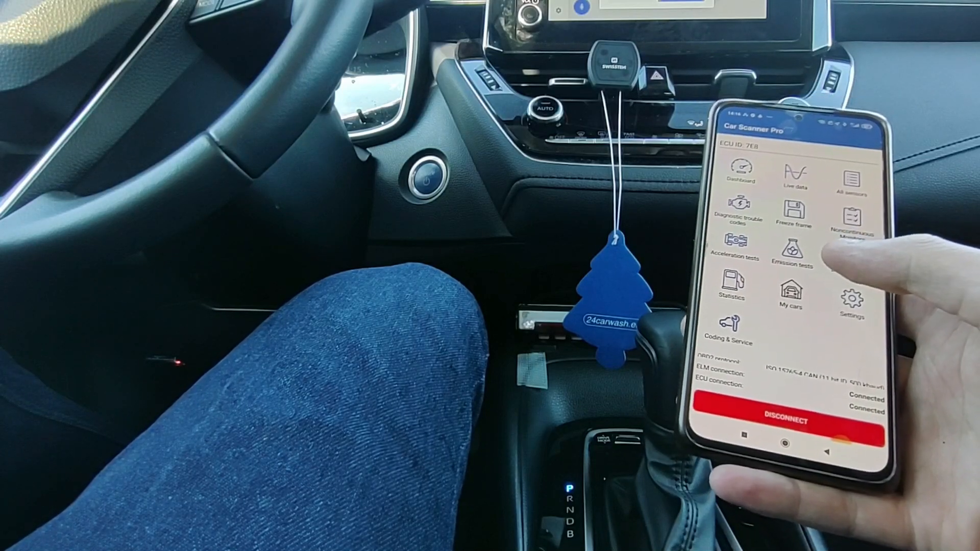
{"action": "mouse_move", "coordinate": [800, 281]}
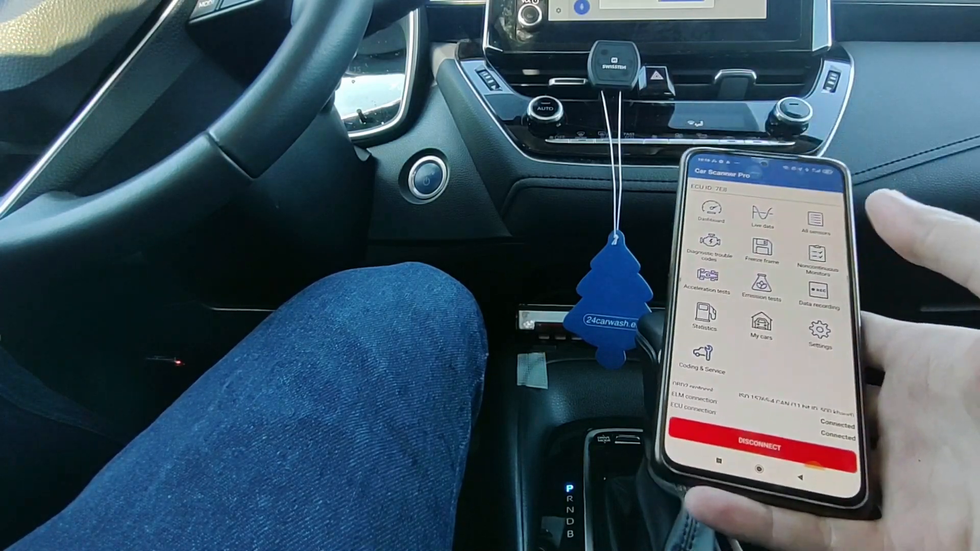